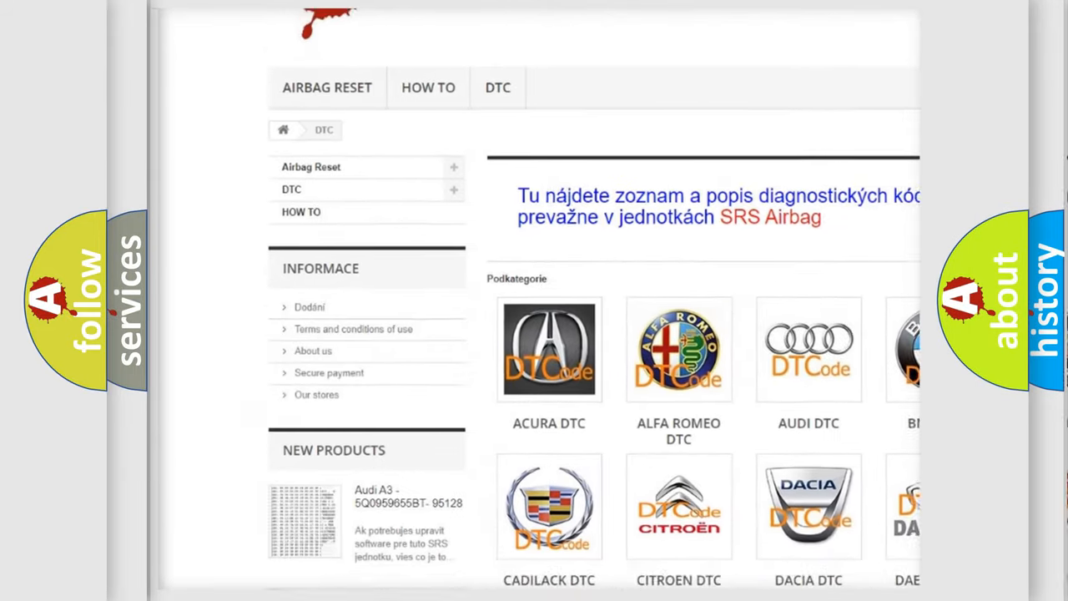
{"action": "scroll", "scroll_direction": "down", "scroll_amount": 3}
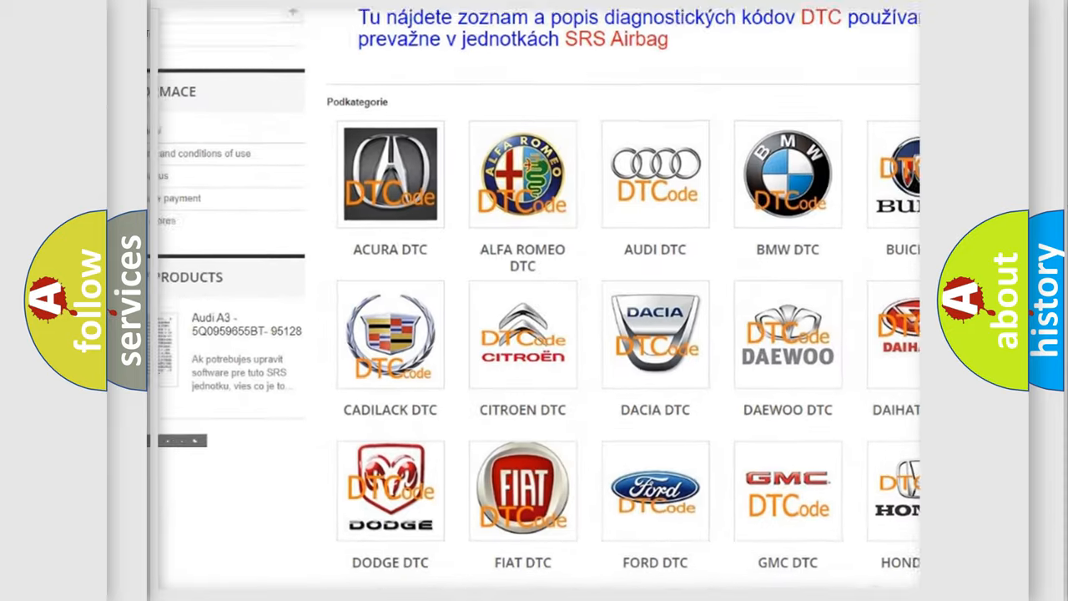
{"action": "scroll", "scroll_direction": "down", "scroll_amount": 3}
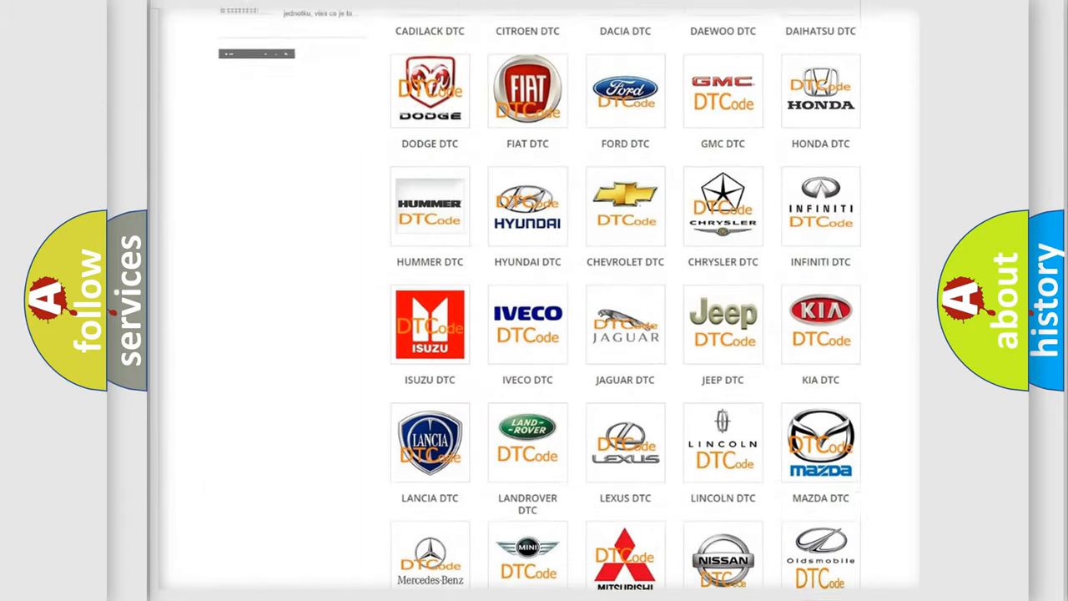
{"action": "scroll", "scroll_direction": "down", "scroll_amount": 3}
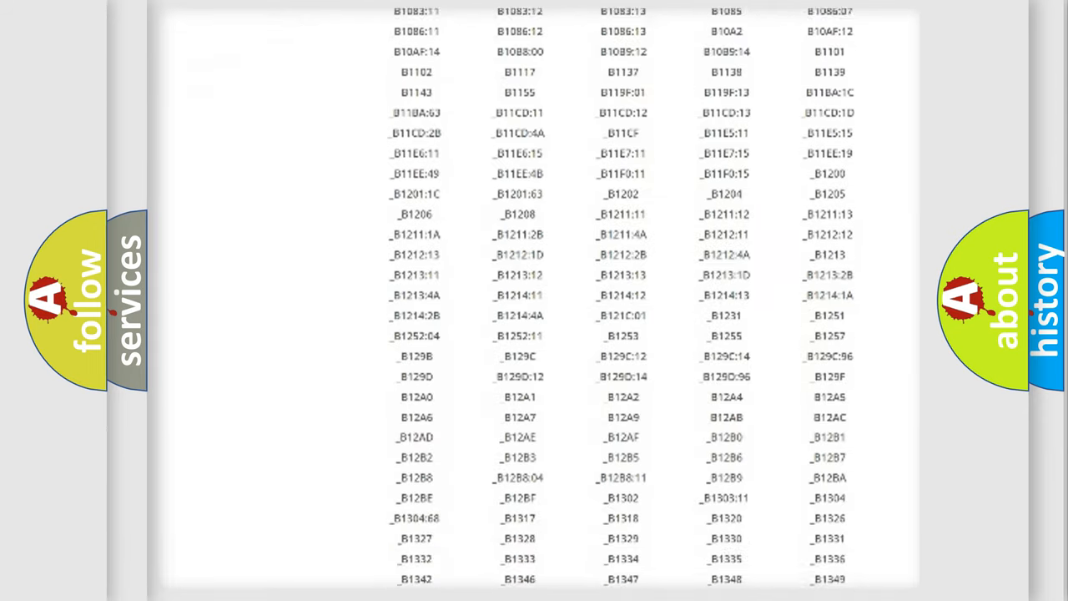
{"action": "scroll", "scroll_direction": "down", "scroll_amount": 3}
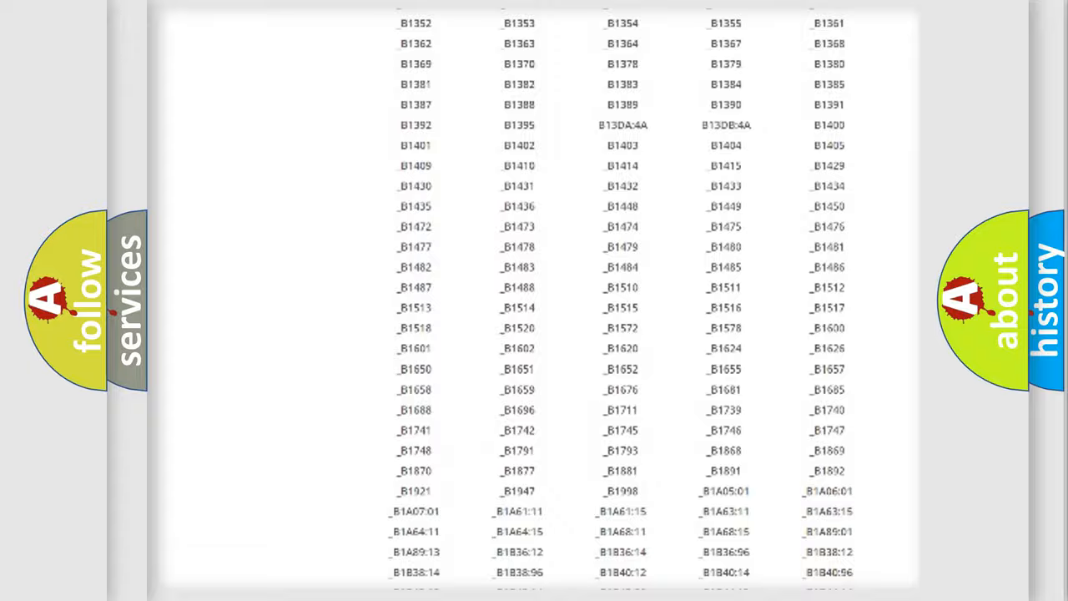